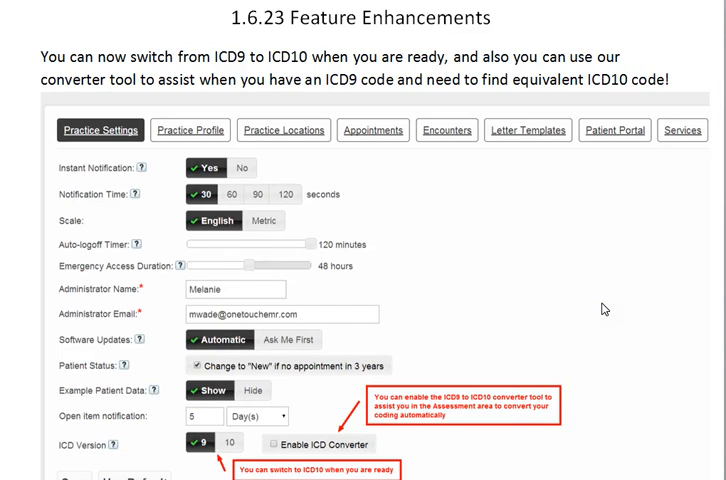
mouse_move(600, 300)
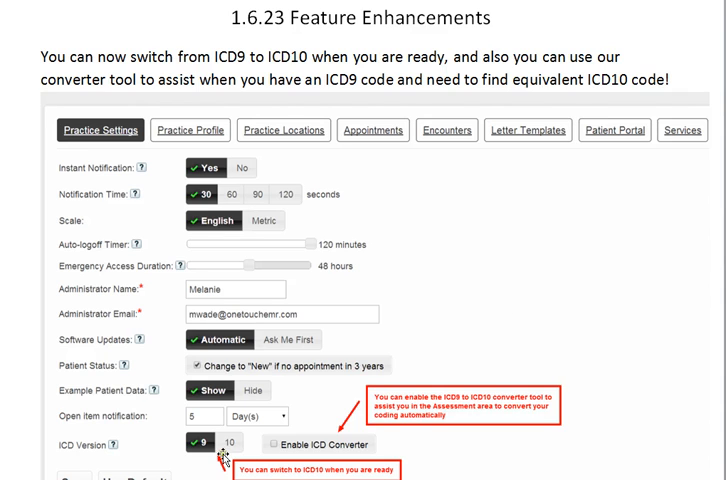
Scroll to reveal the Save button and the ICD converter note below the settings screenshot
scroll("down", 3)
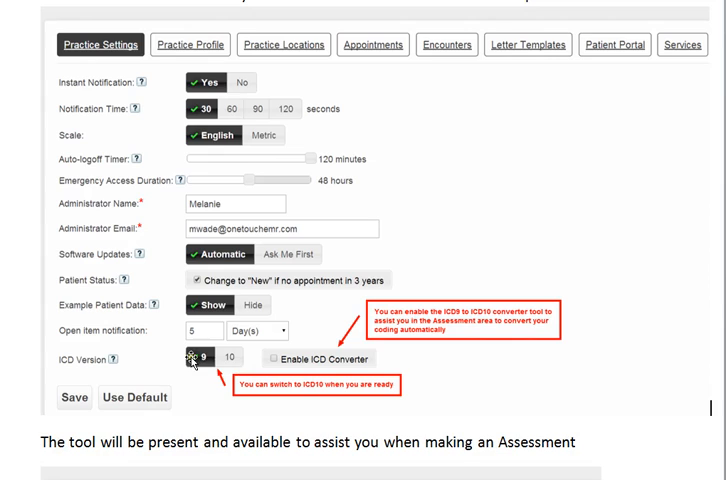
left_click(197, 358)
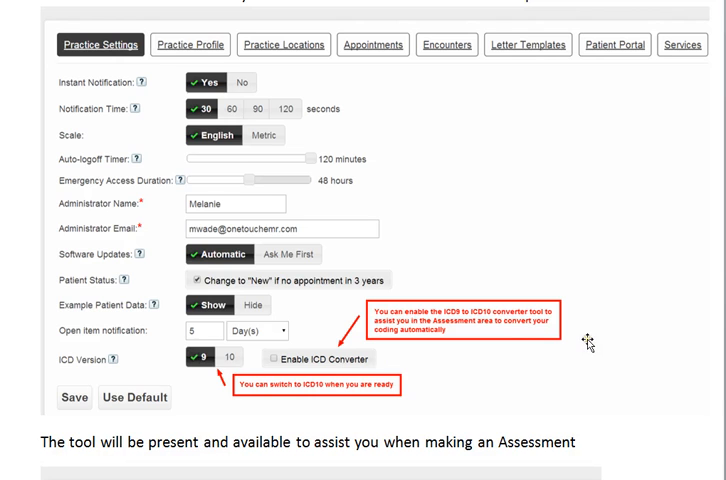
Scroll past the Suggest ICD10 Code search screenshot to the Assessment priority ordering note
scroll("down", 3)
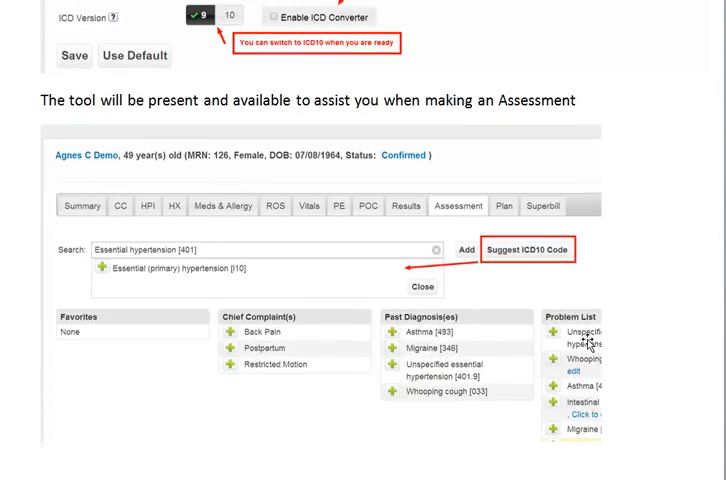
scroll("down", 3)
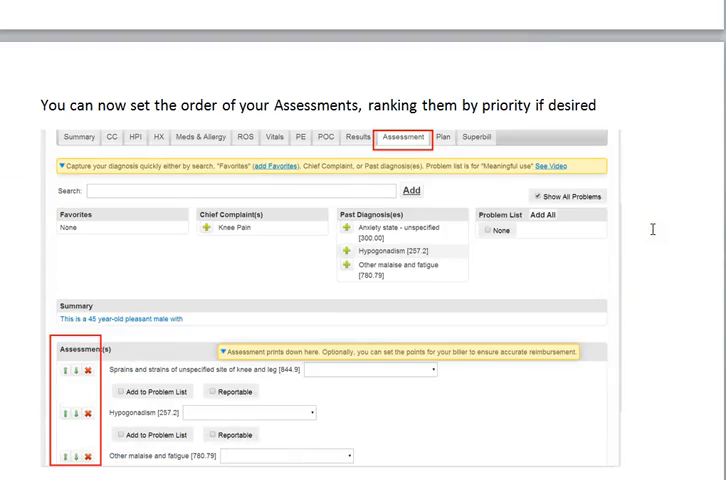
Scroll until the Letter Templates font and image improvements paragraph appears
scroll("down", 3)
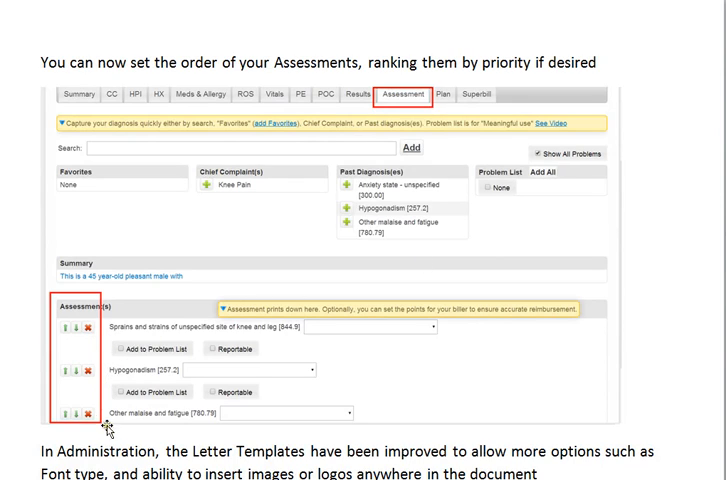
mouse_move(302, 343)
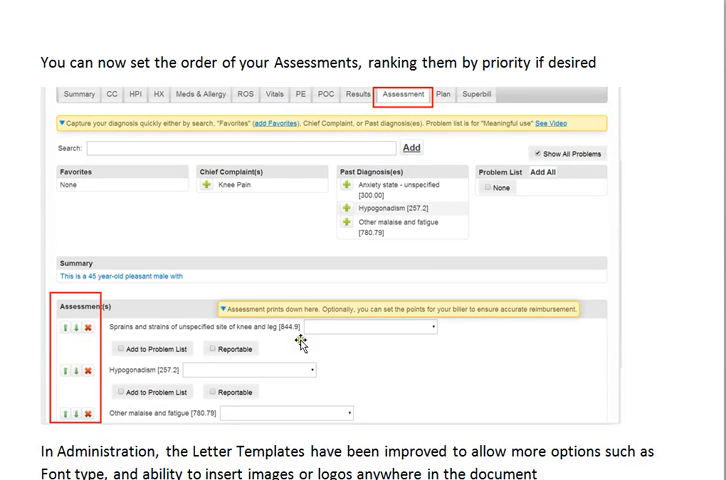
mouse_move(643, 264)
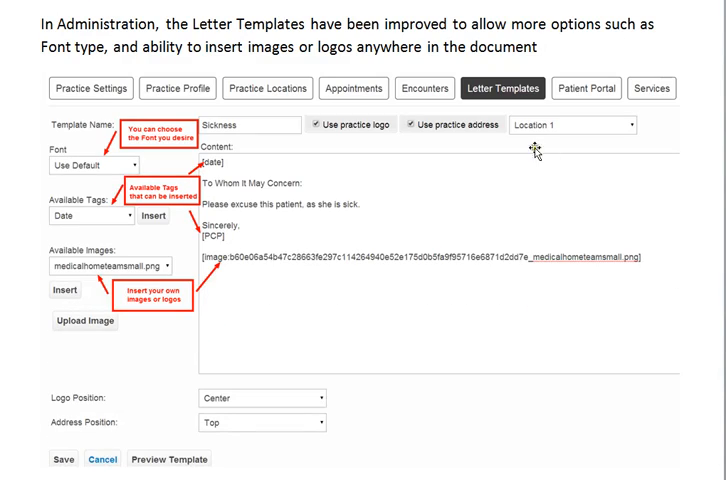
mouse_move(160, 165)
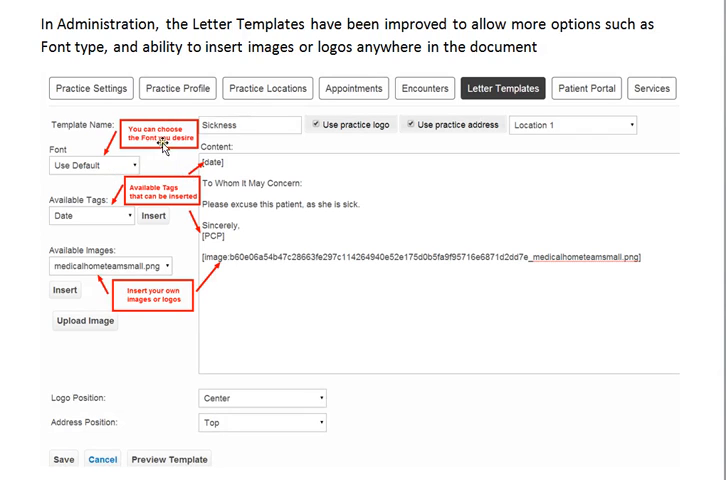
mouse_move(150, 300)
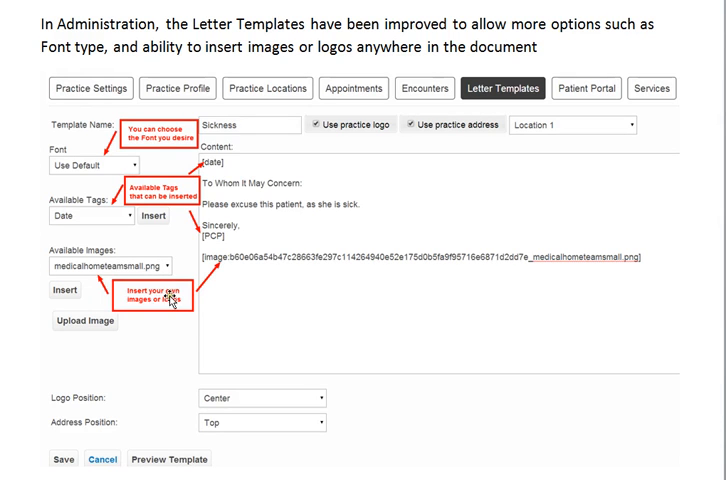
mouse_move(185, 263)
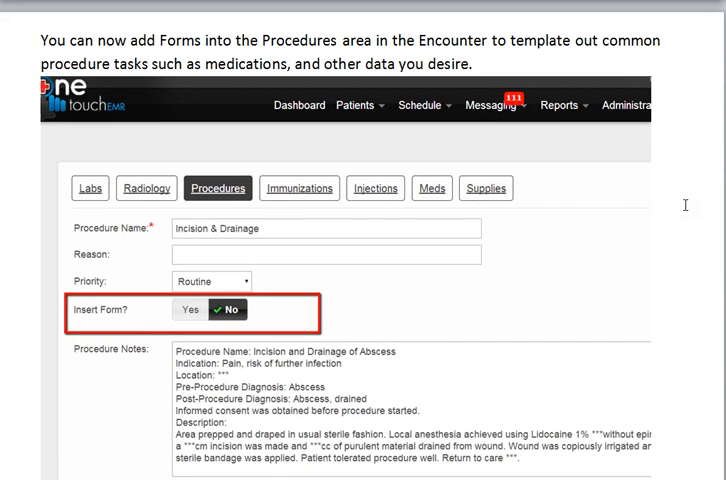
Scroll past the encounter procedure form screenshot toward the Macros release note
scroll("down", 3)
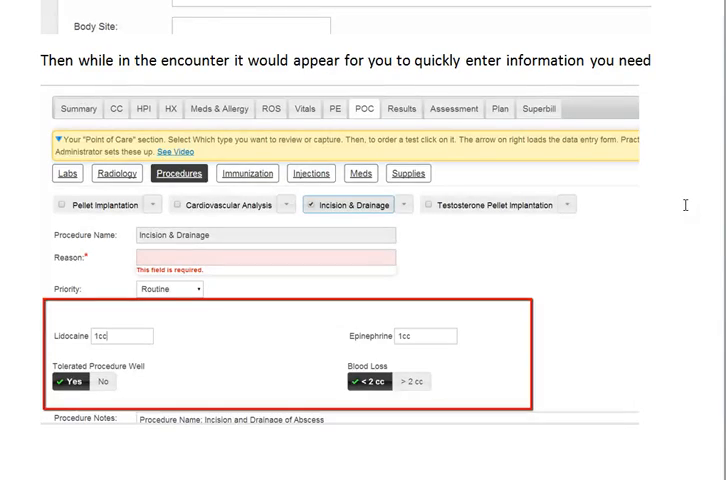
mouse_move(97, 384)
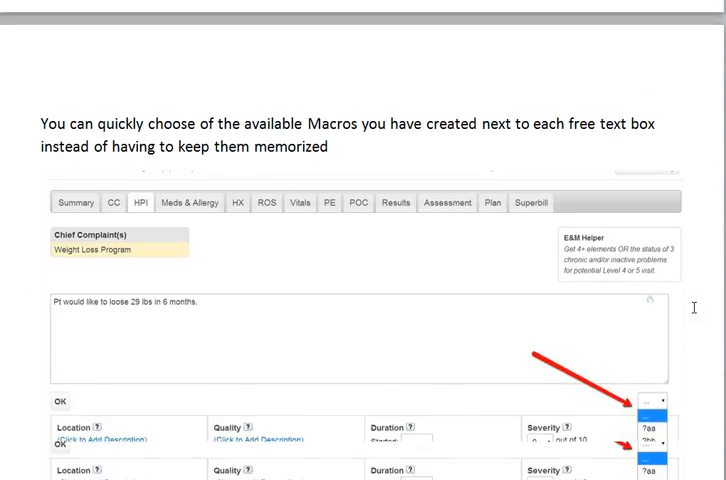
Scroll past the Macros screenshot to the Reports Patient Lists POC checkboxes
scroll("down", 3)
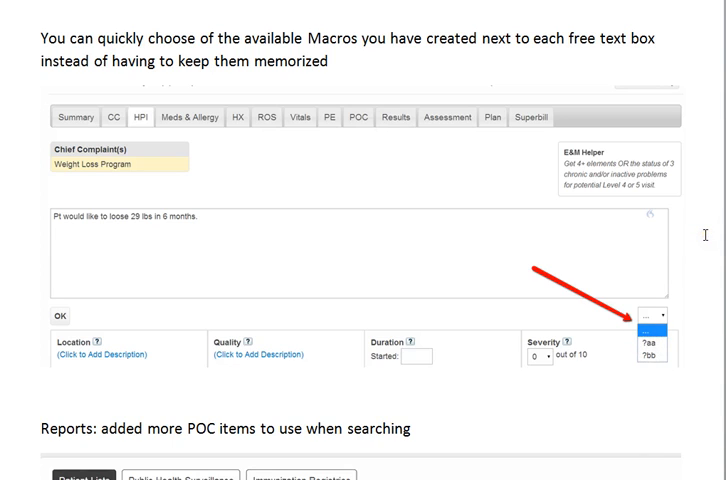
scroll("down", 3)
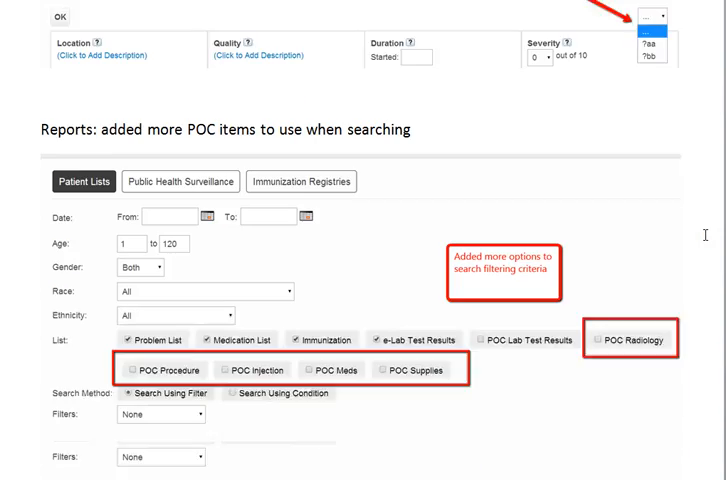